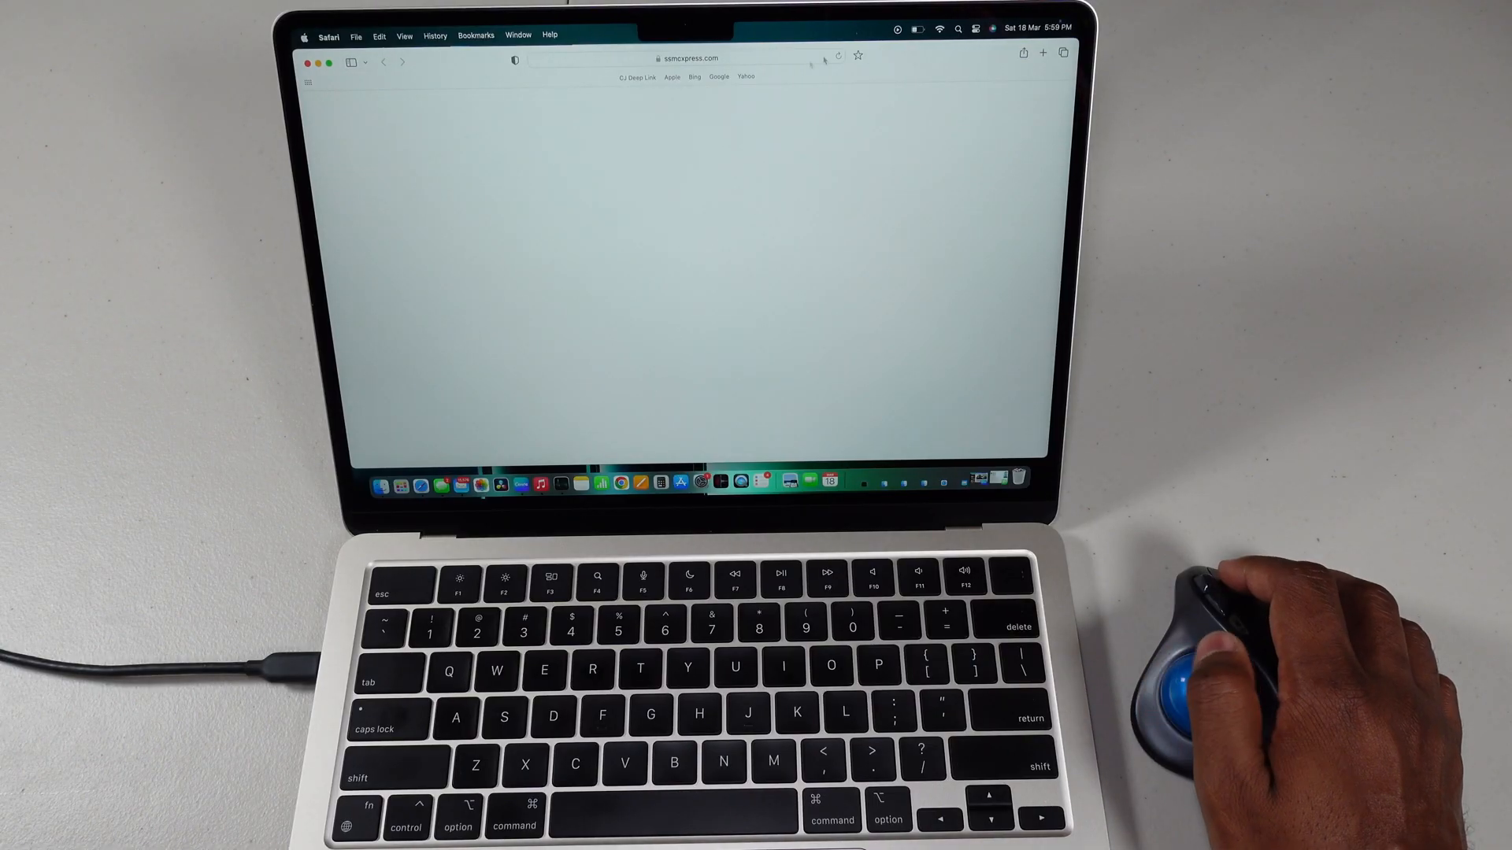
# Open a new tab, load Yahoo from Favourites, then load Apple from the Favourites bar
pyautogui.click(684, 60)
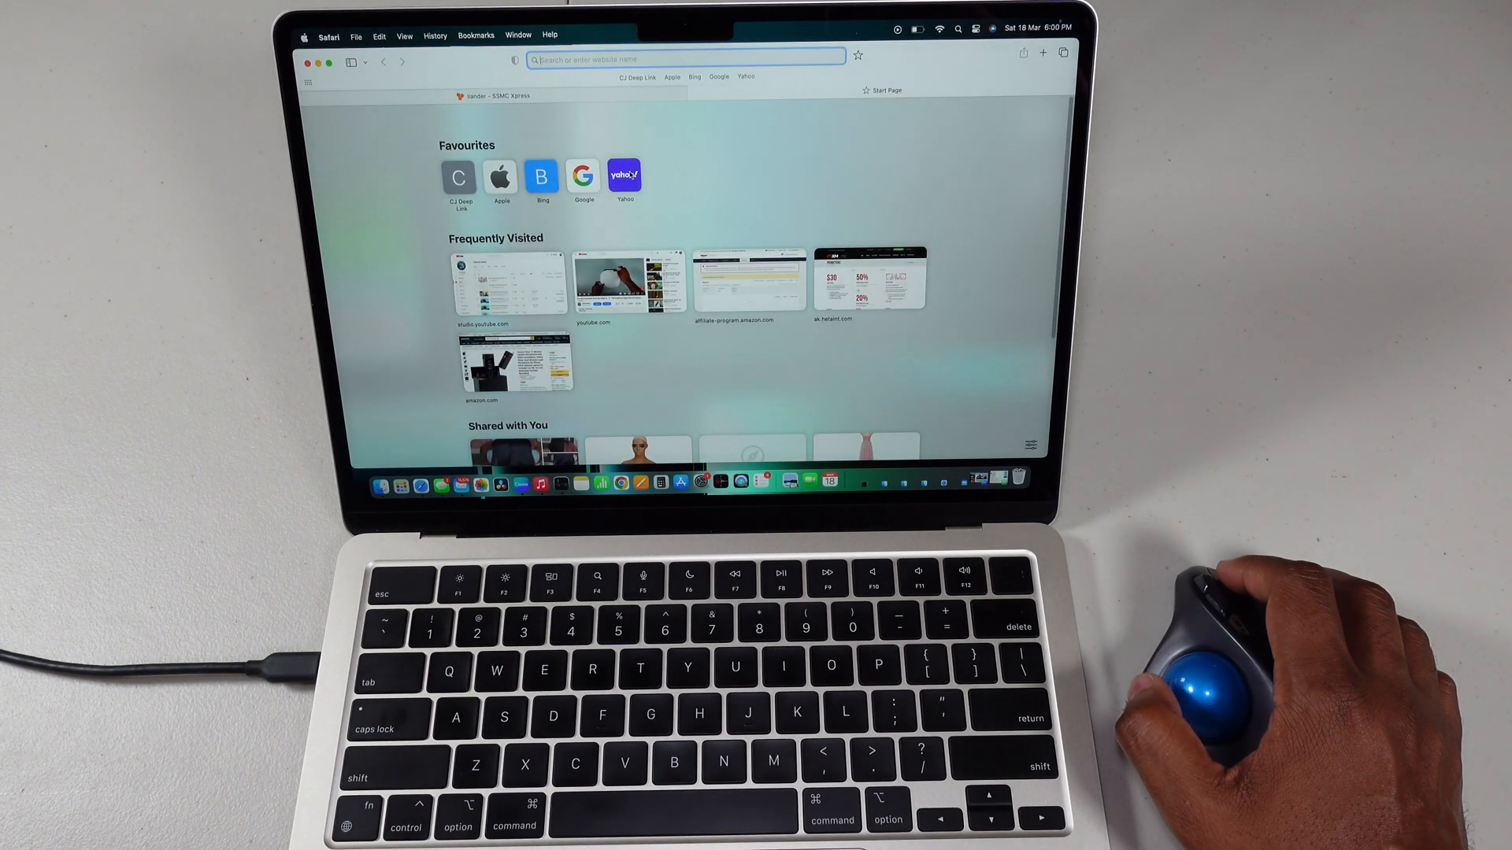
pyautogui.click(624, 176)
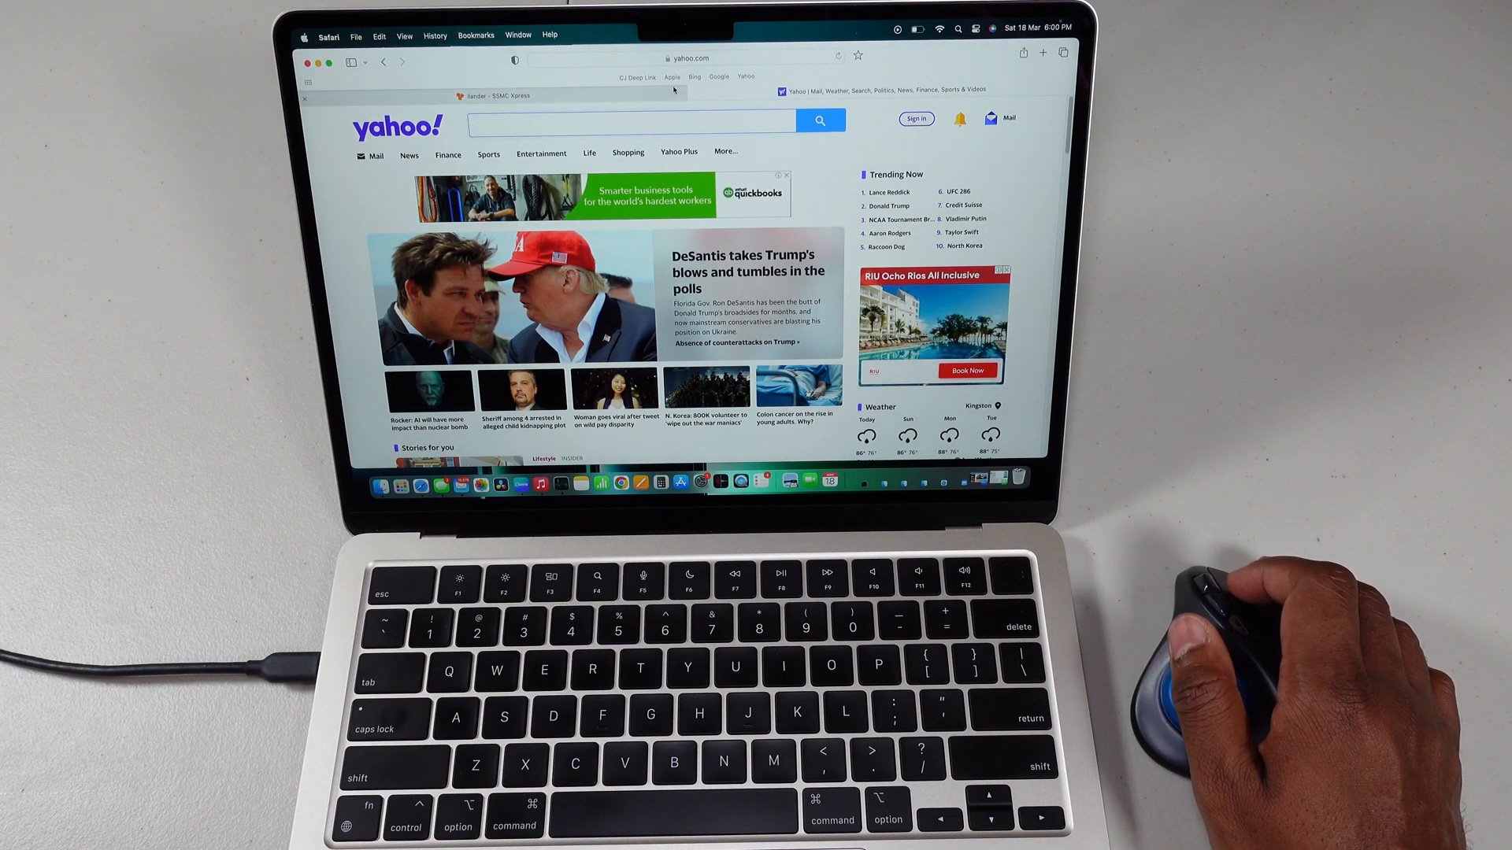
pyautogui.click(672, 77)
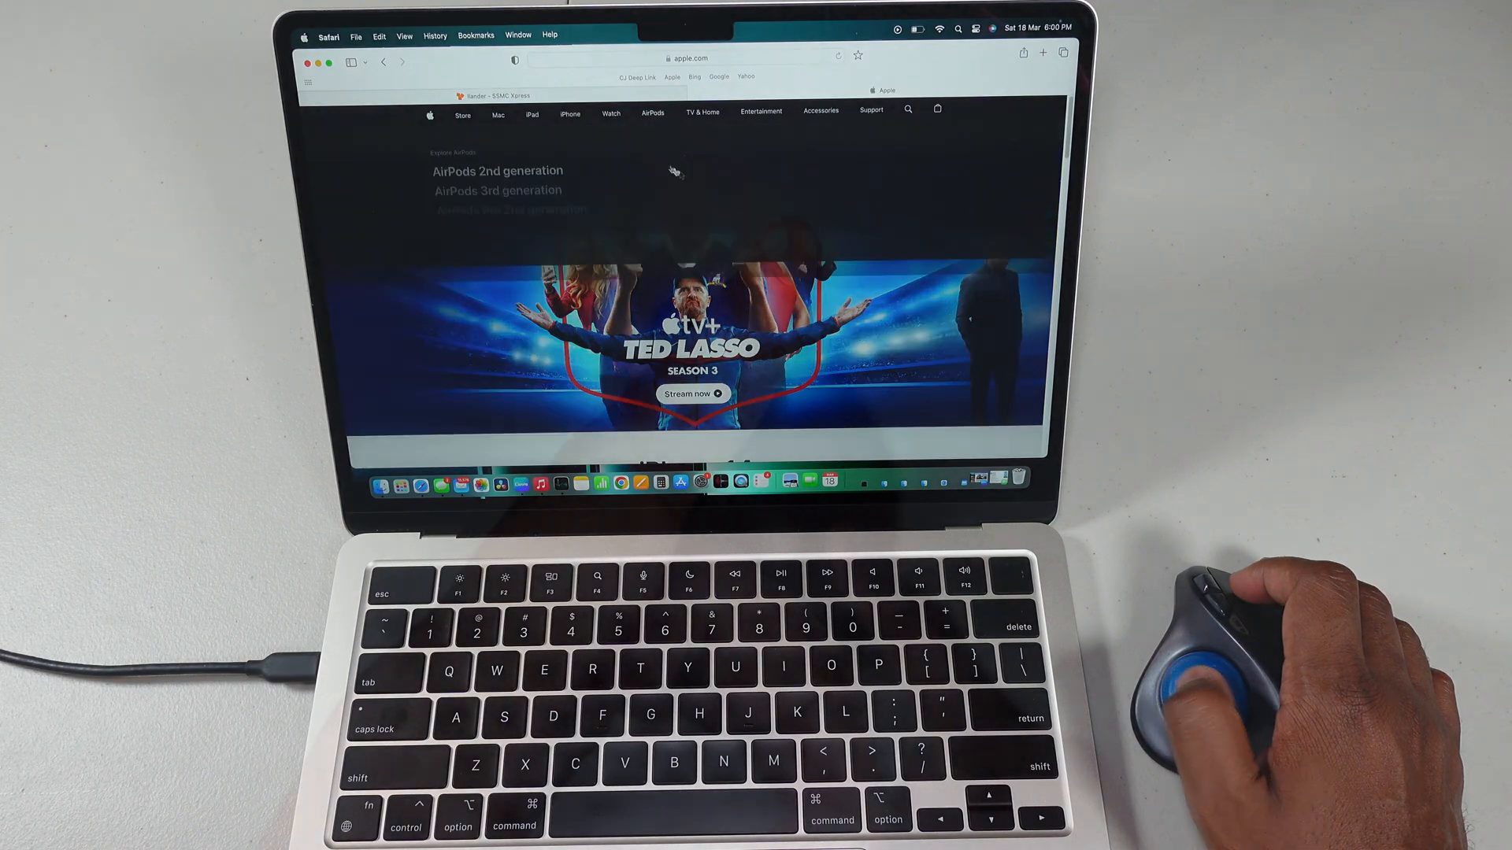